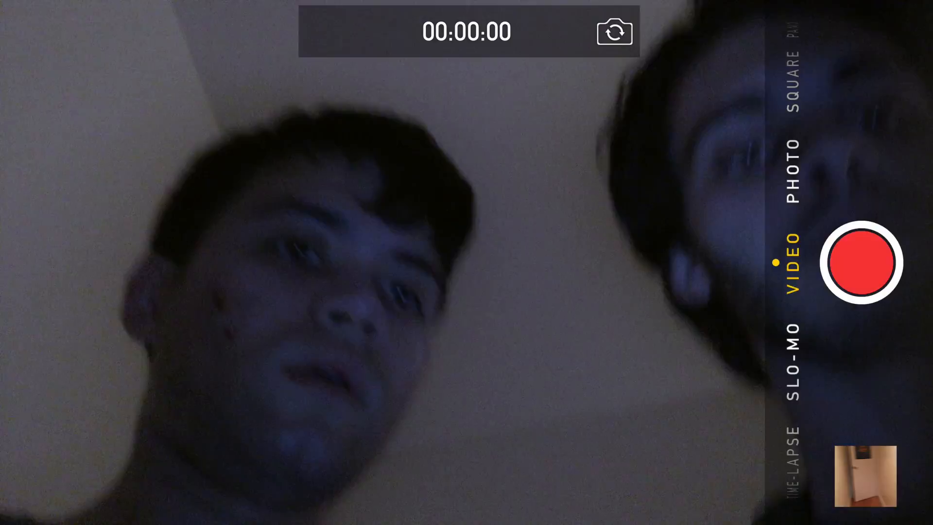
- Open the LIVE STREAM URL file on the eButler drive to show the hidden-camera feed
{"action": "left_click", "coordinate": [864, 471]}
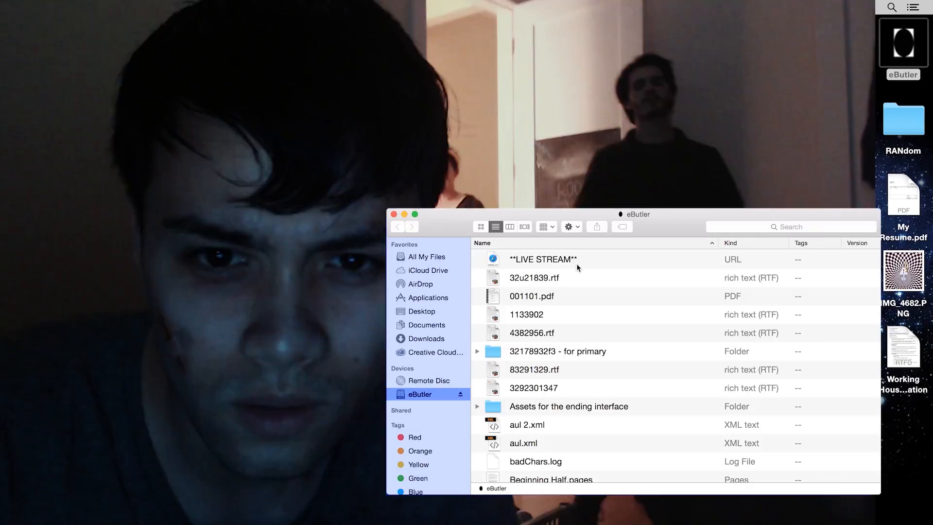
{"action": "left_click", "coordinate": [393, 214]}
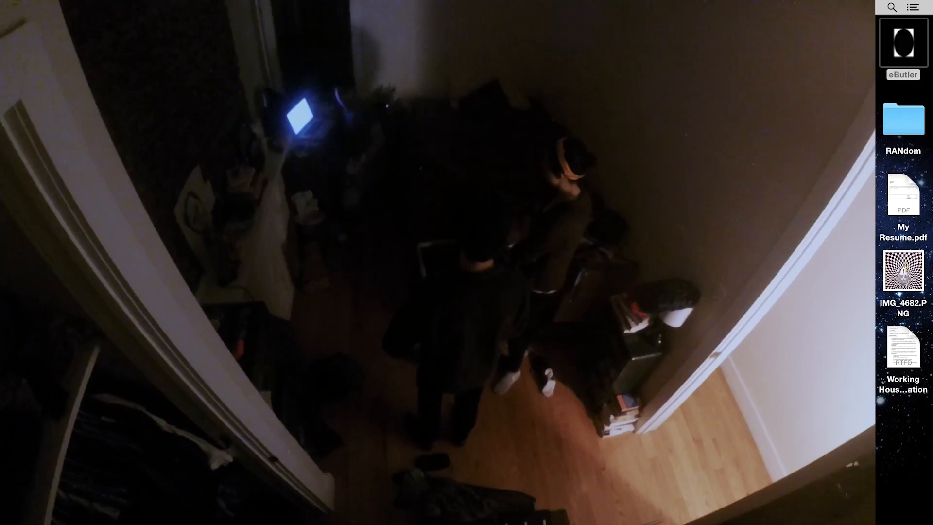